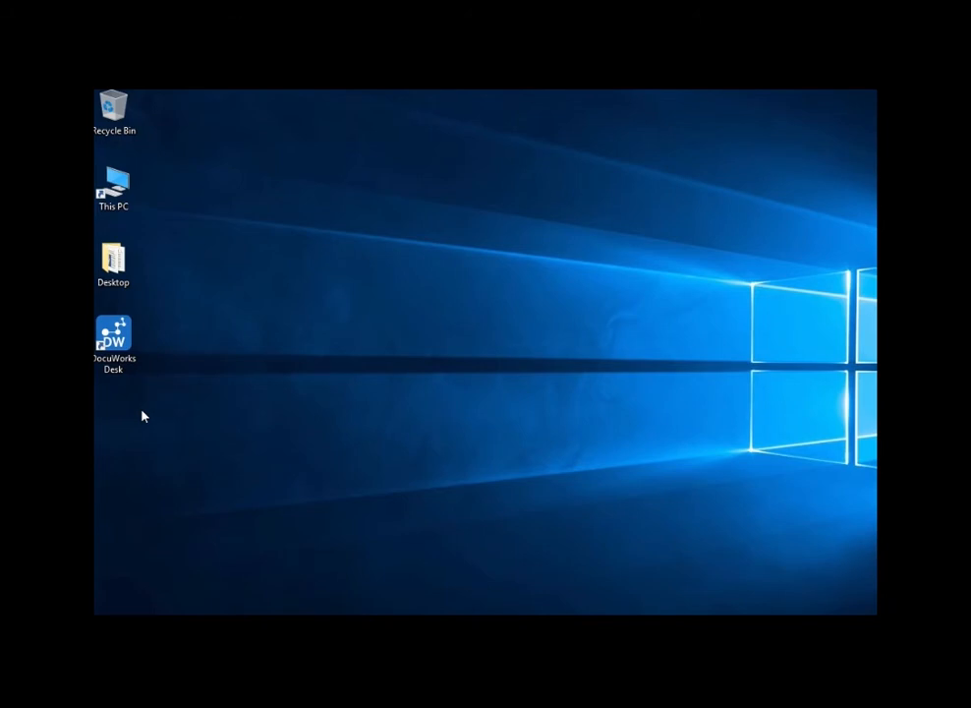
Launch DocuWorks Desk and follow the not-activated message into License Management
left_click(114, 344)
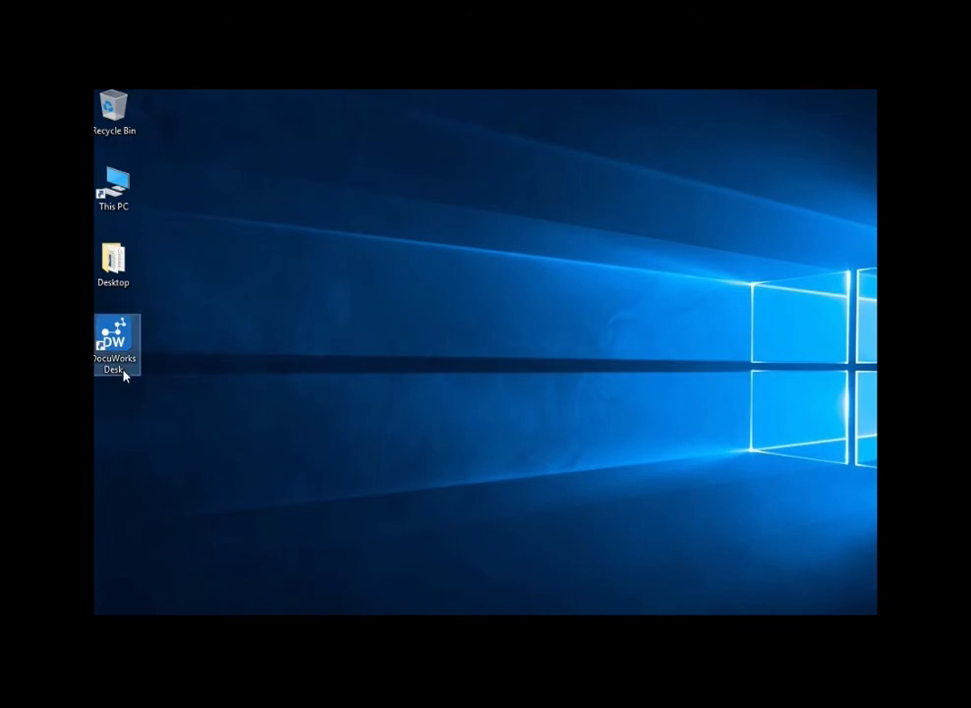
double_click(114, 342)
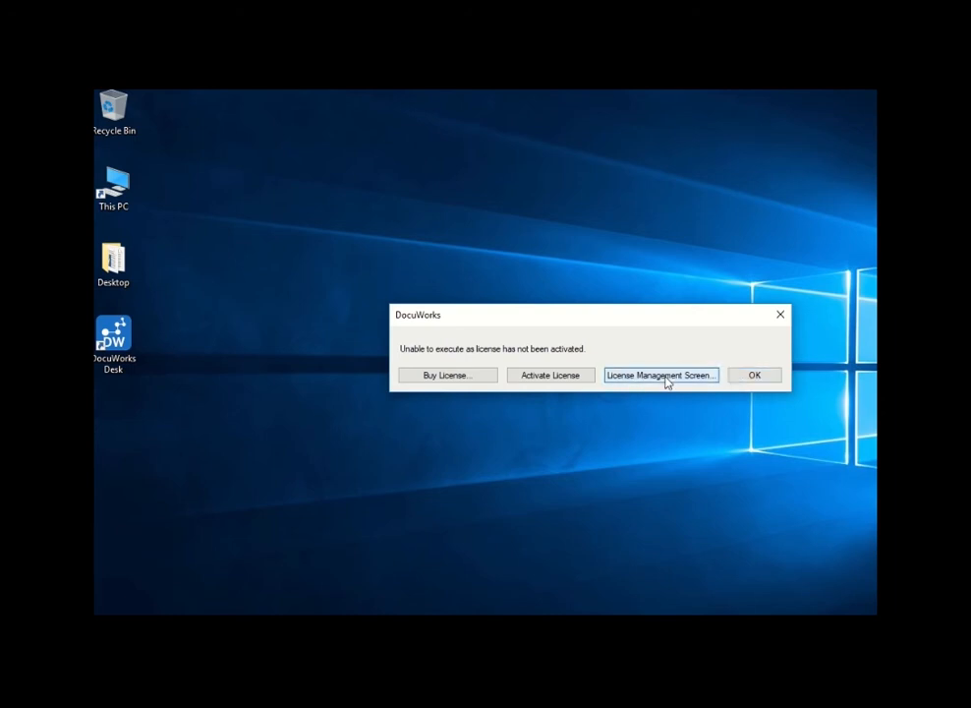
left_click(661, 374)
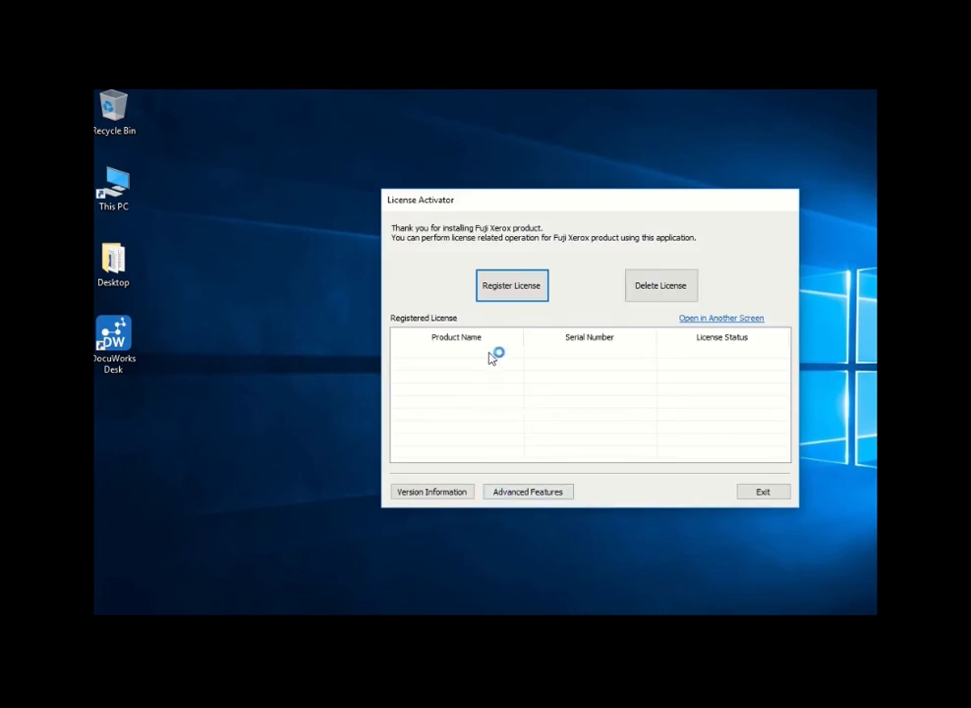
Register a new license, entering the DocuWorks serial number, up to the activation-method page
left_click(511, 283)
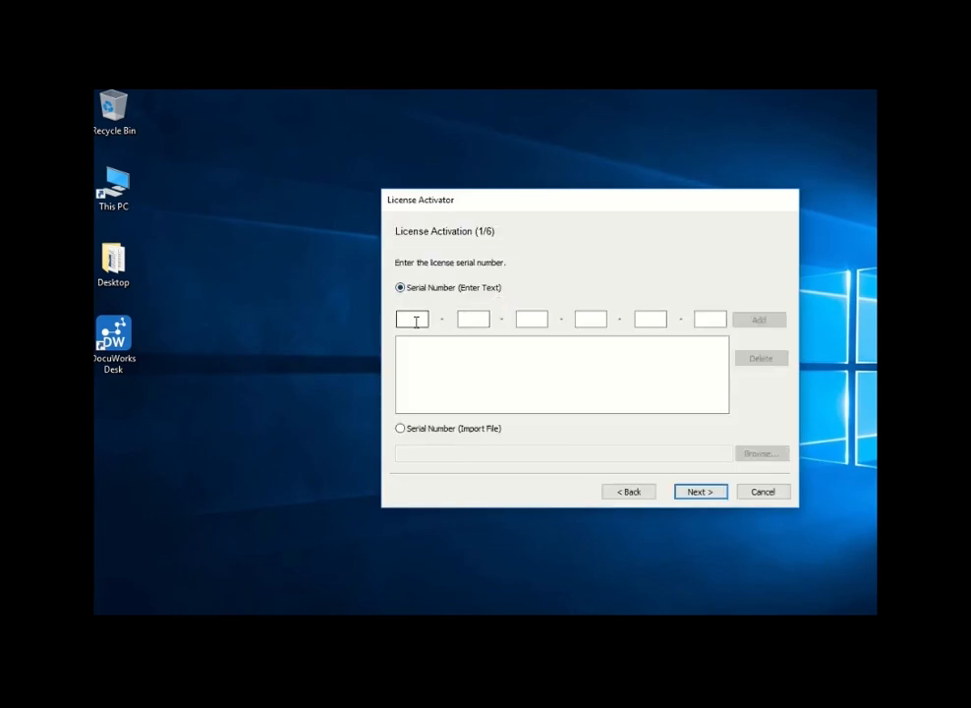
left_click(413, 318)
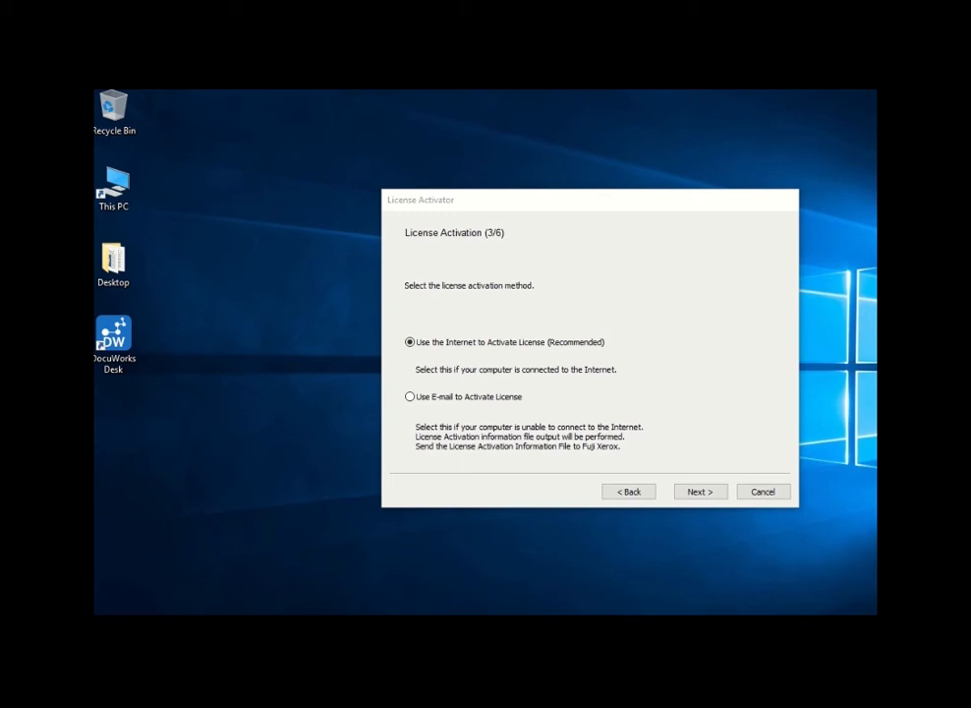
Choose 'Use E-mail to Activate License' and continue past the account information page
left_click(409, 398)
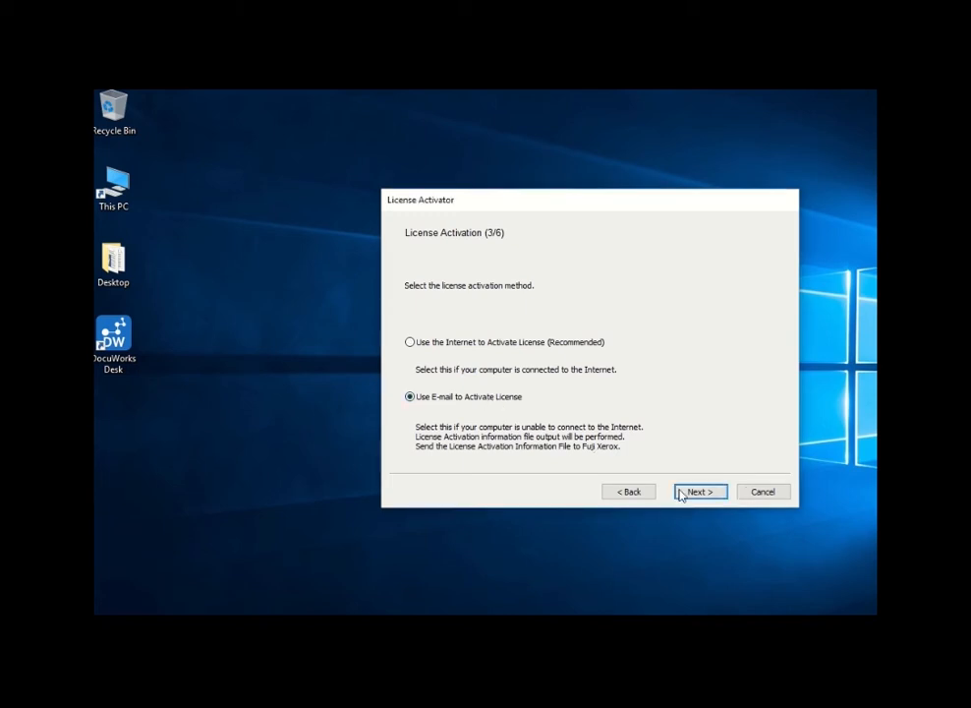
left_click(700, 491)
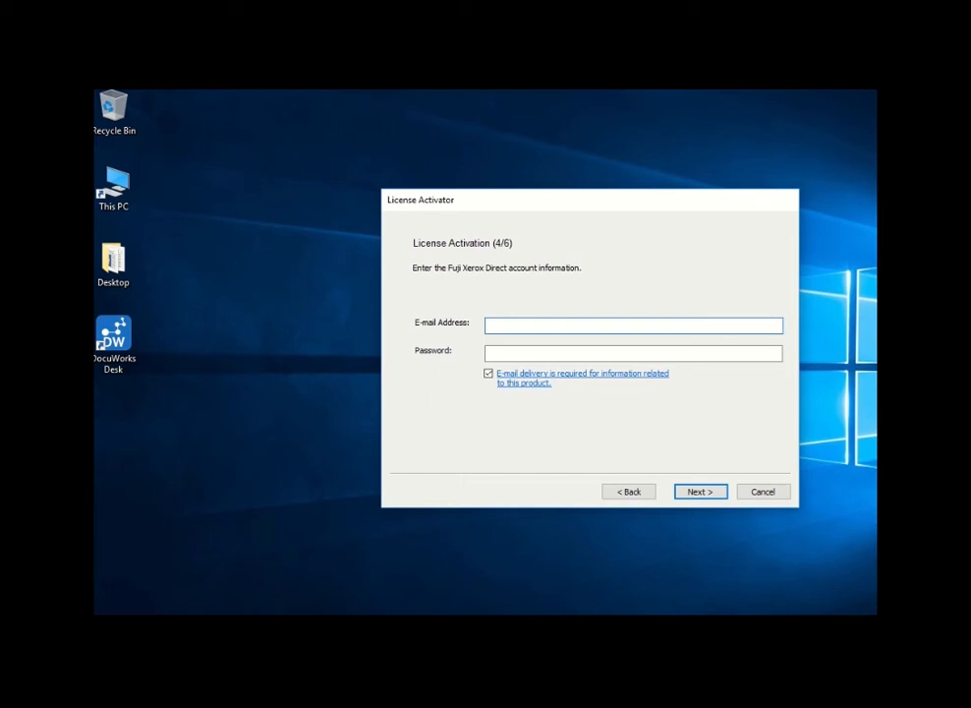
left_click(700, 492)
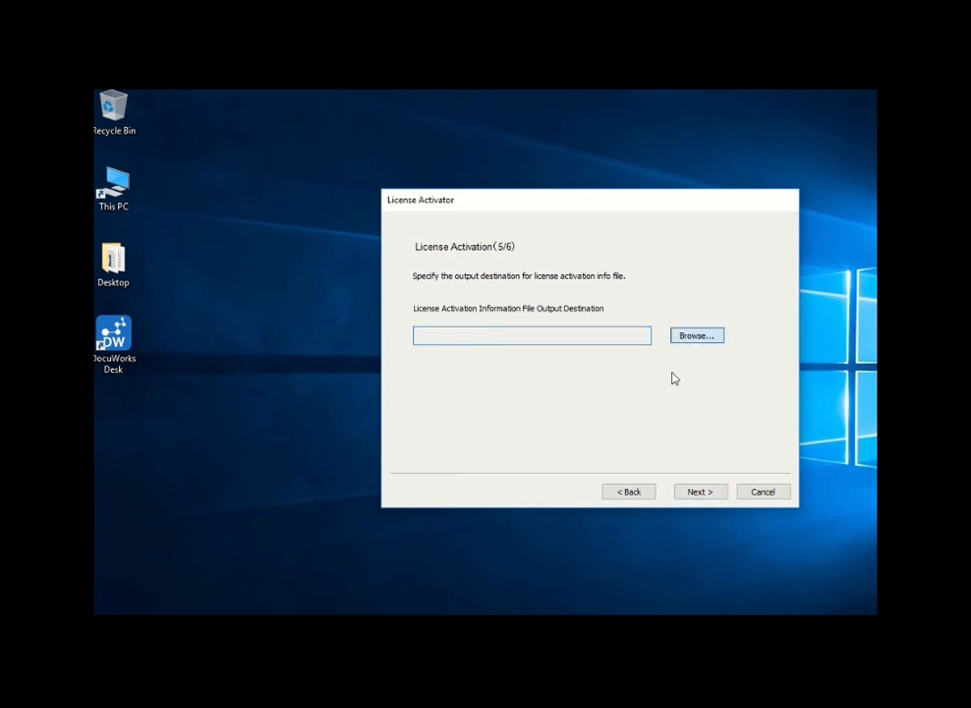
Save the activation information file activationinfor.dat to the Desktop
left_click(696, 334)
type("activationinfor")
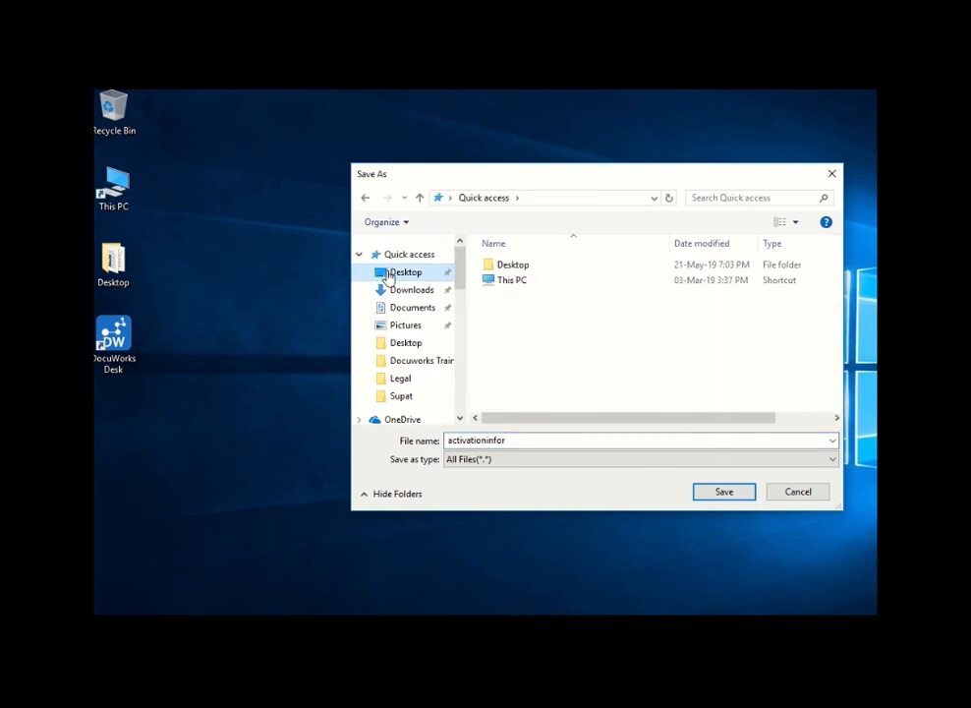
left_click(405, 271)
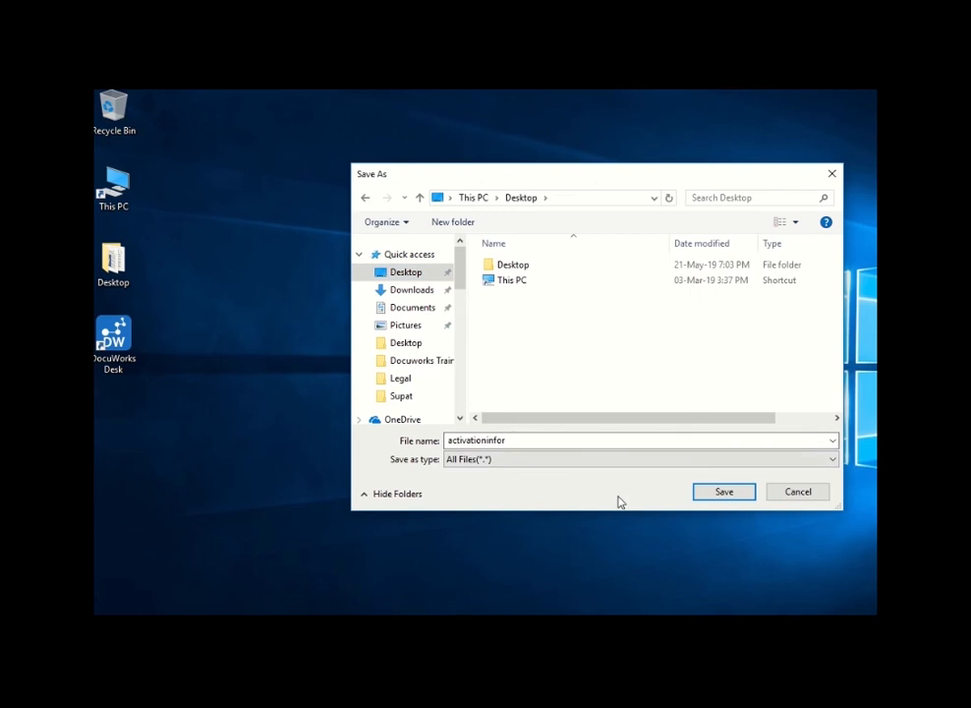
left_click(723, 491)
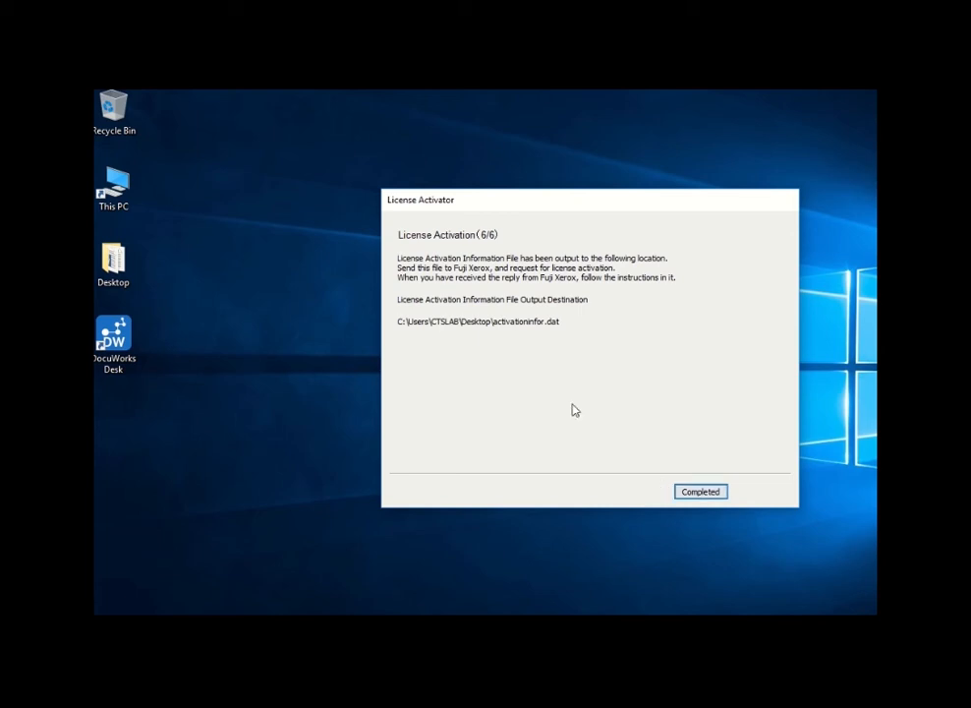
Complete the export, returning to the list with DocuWorks still Unactivated
left_click(700, 492)
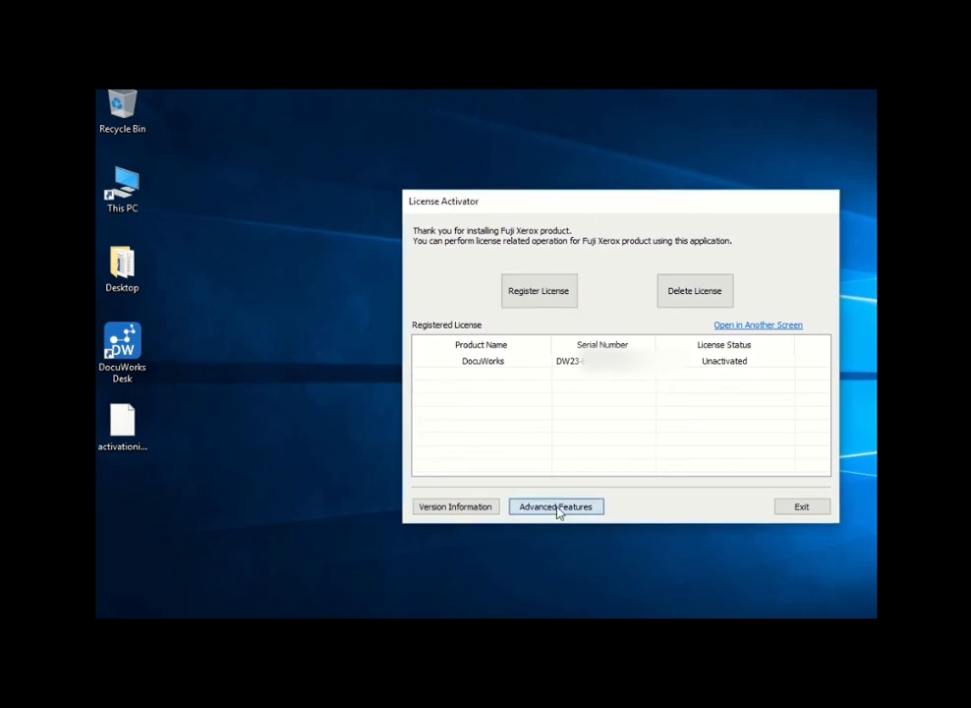
Via Advanced Features, start Import License Activation File and pick FXLic.dat
left_click(557, 507)
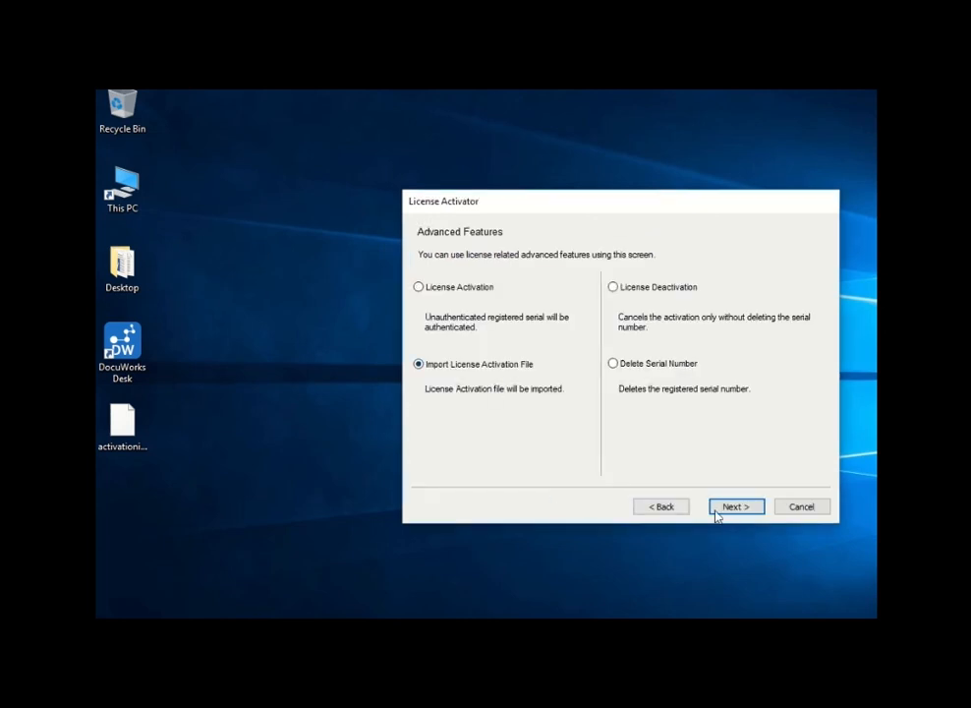
left_click(736, 505)
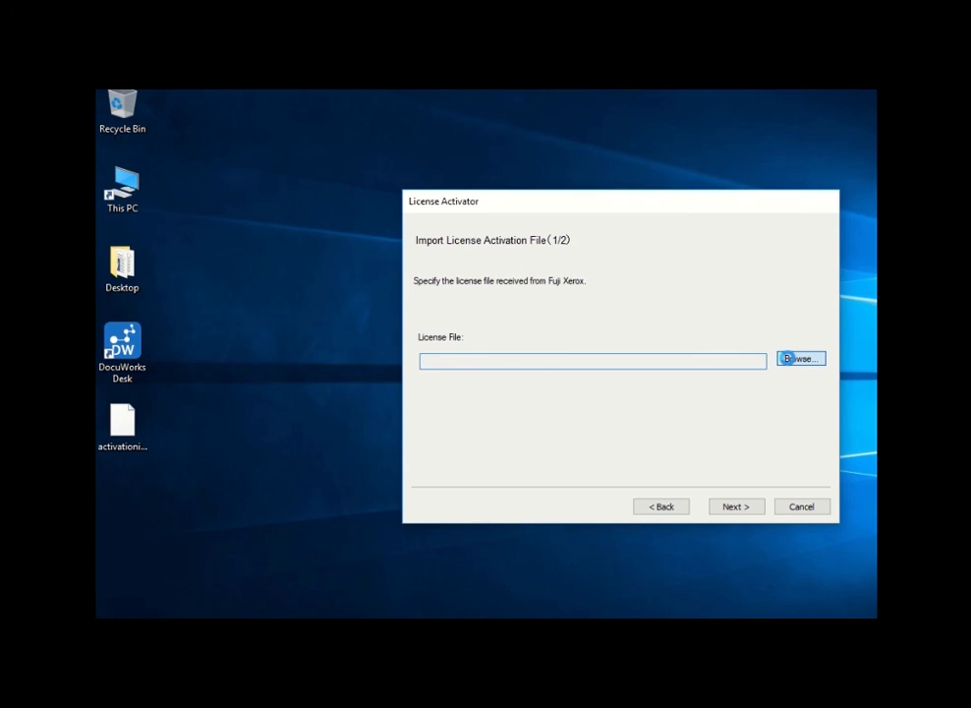
left_click(801, 358)
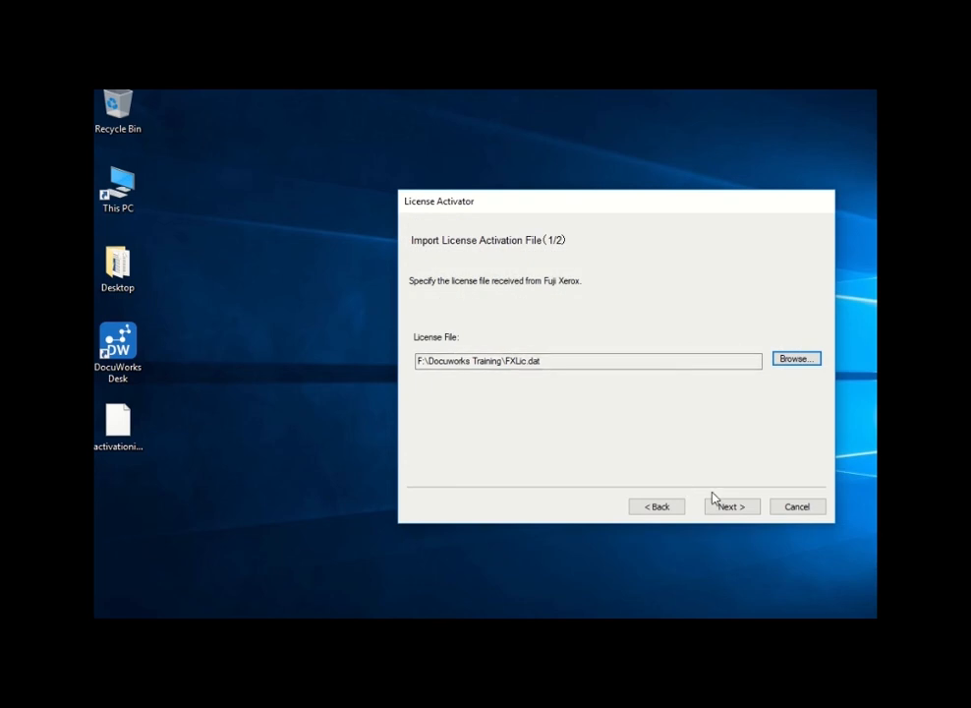
Import FXLic.dat so the license list shows DocuWorks as Activated
left_click(732, 506)
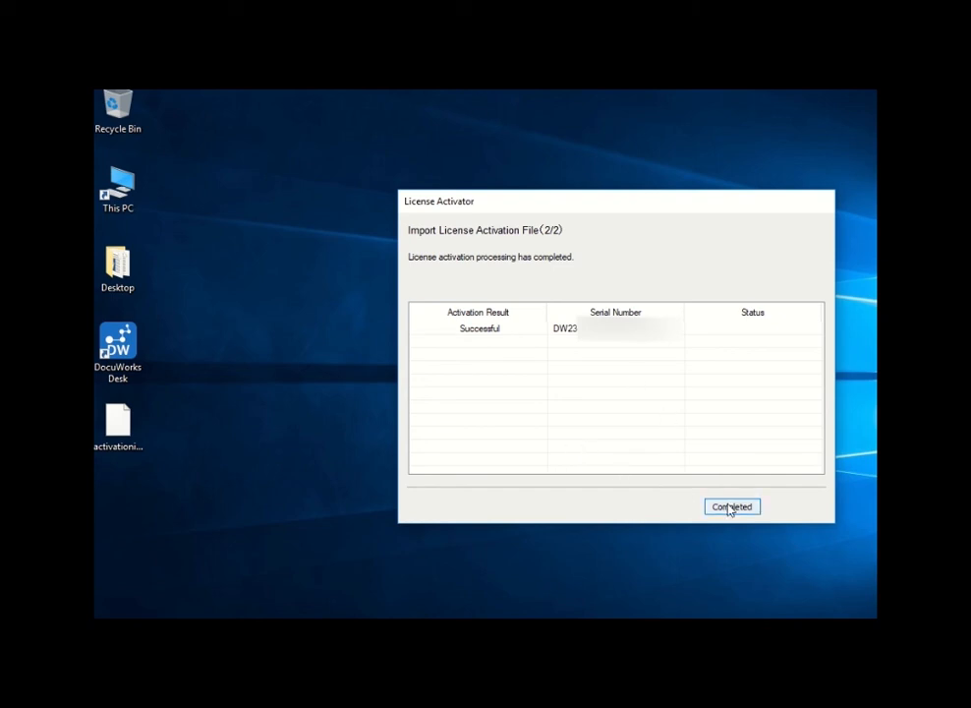
left_click(731, 507)
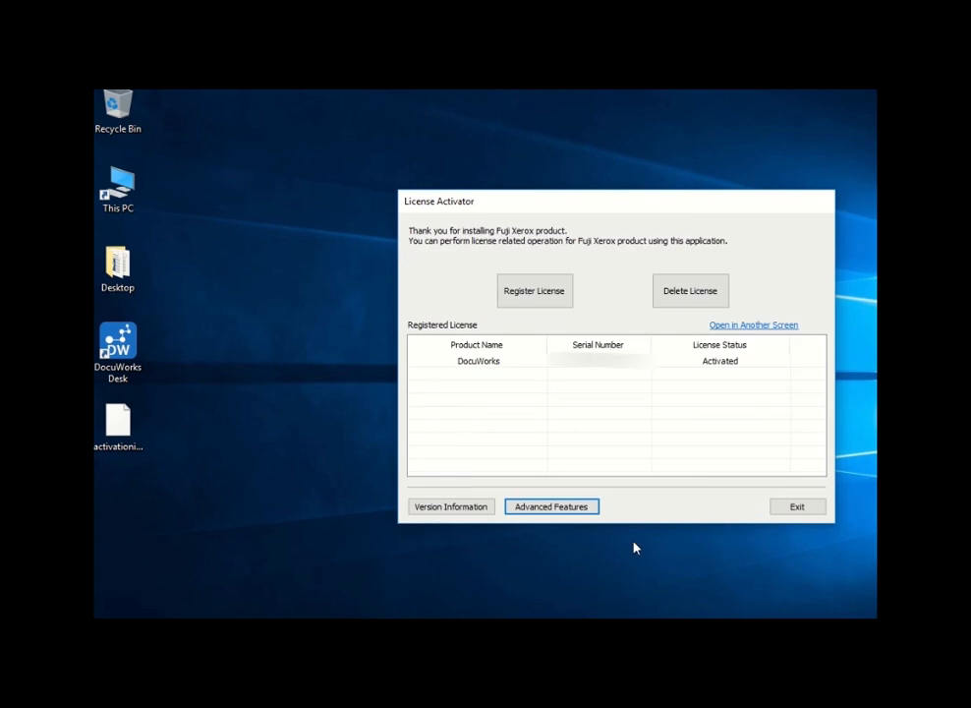